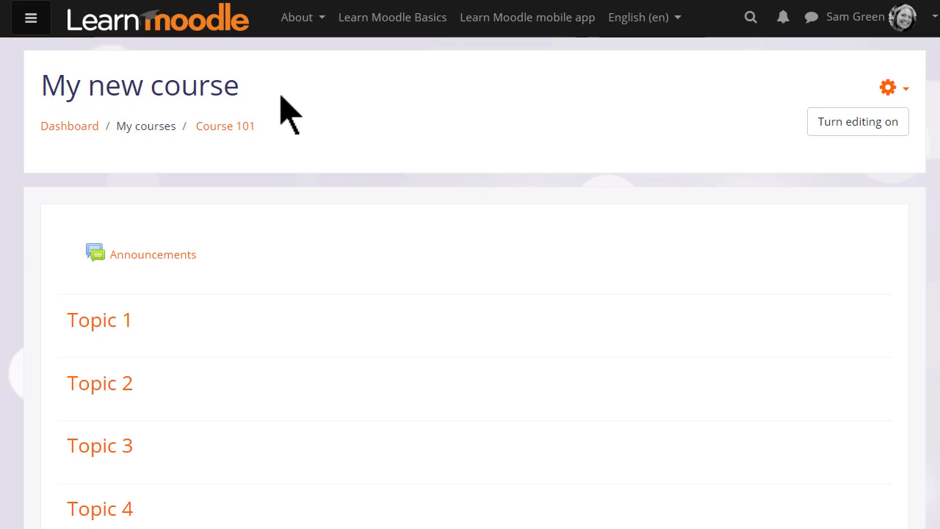
pyautogui.moveTo(274, 103)
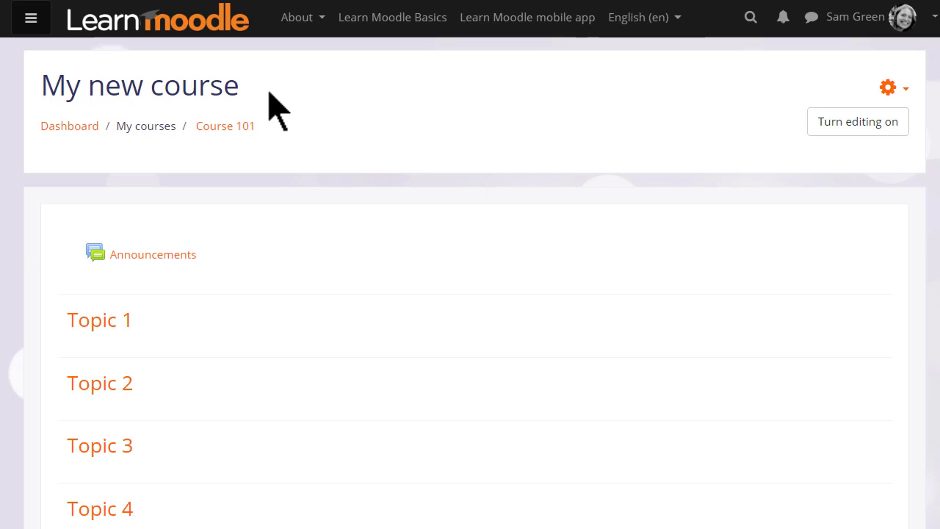
# Change the course full name to 'Basic French' and short name to 'French' in Edit settings
pyautogui.tripleClick(139, 85)
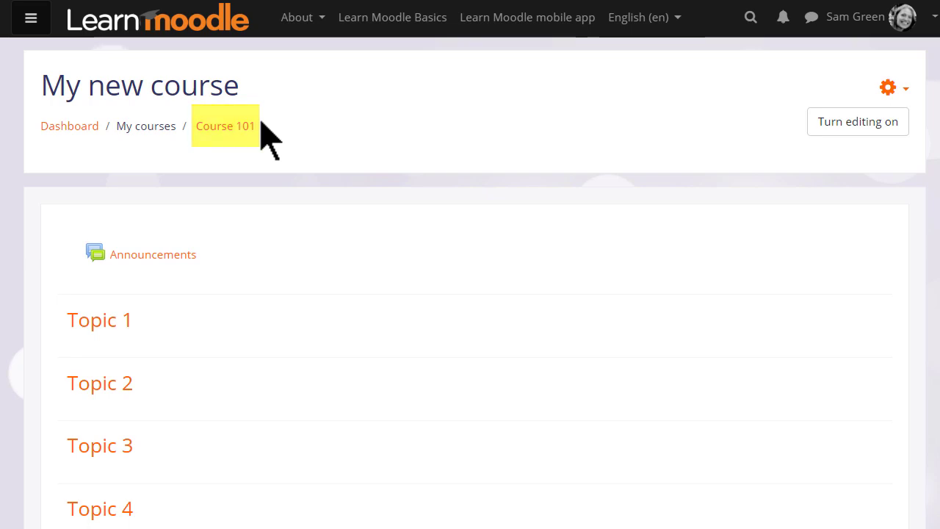
pyautogui.moveTo(216, 336)
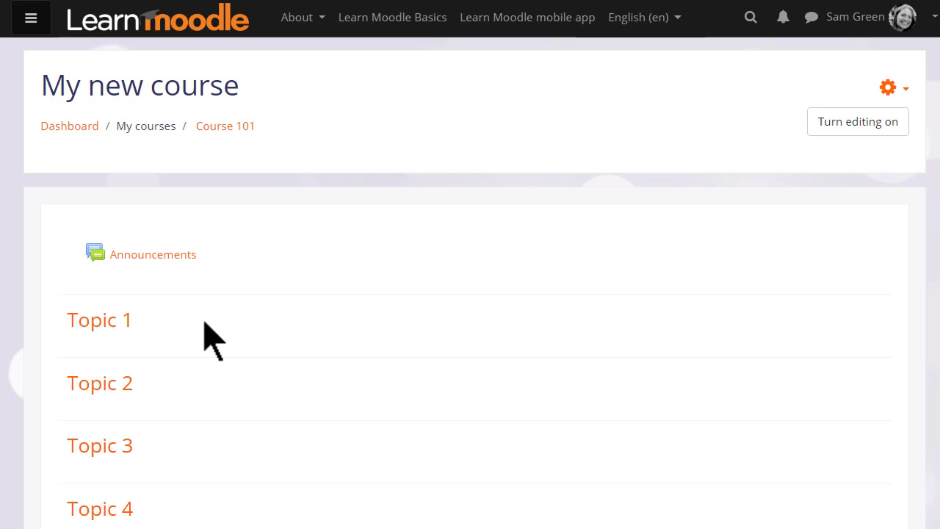
pyautogui.moveTo(889, 95)
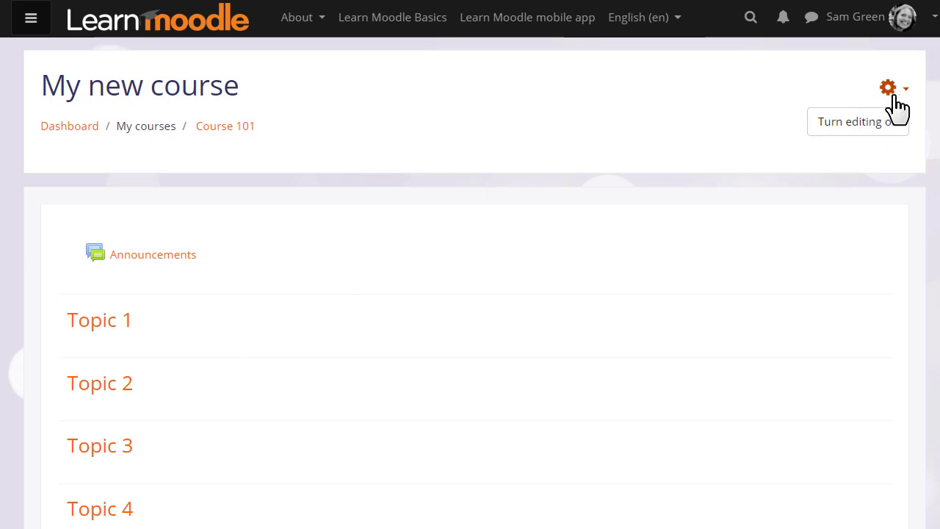
pyautogui.click(888, 86)
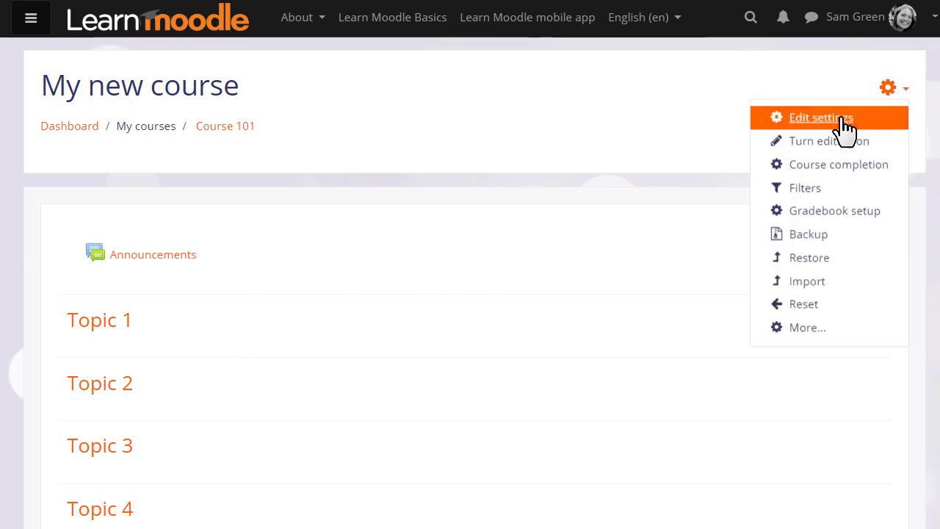
pyautogui.click(820, 117)
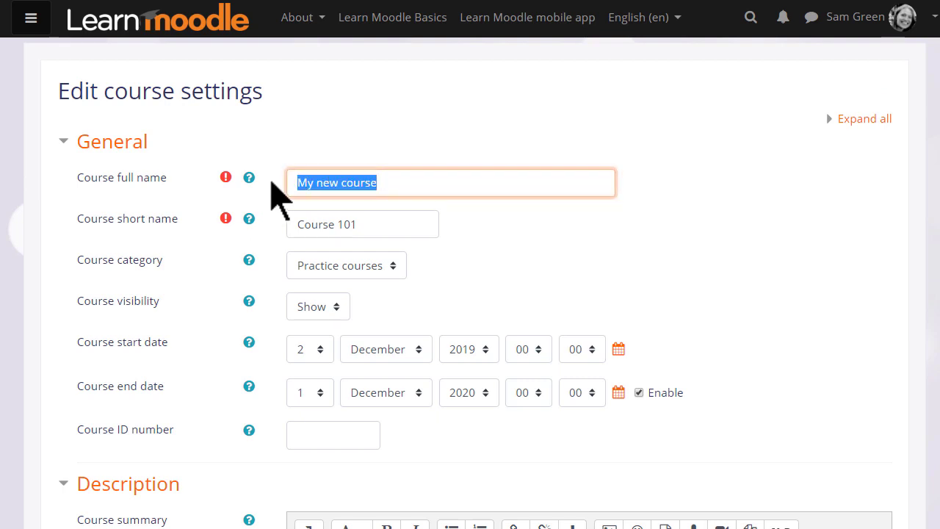
pyautogui.write('B')
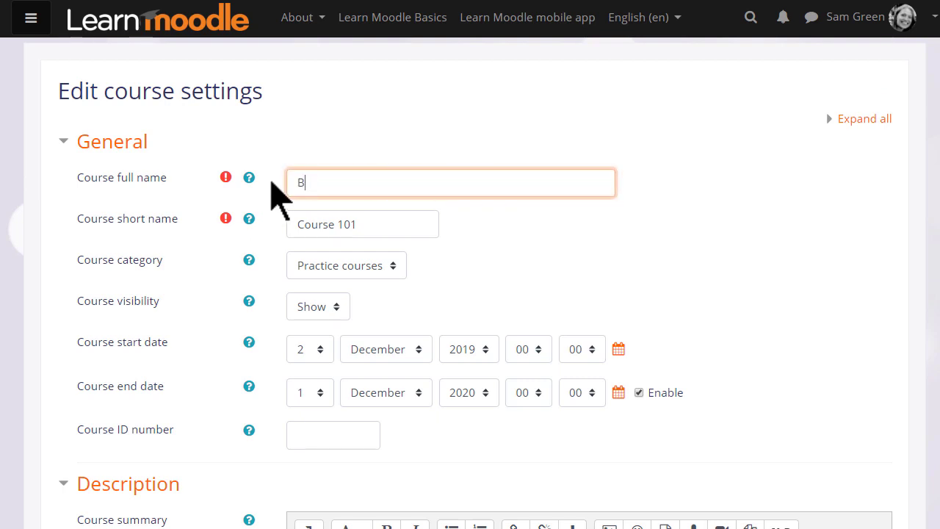
pyautogui.write('asic French')
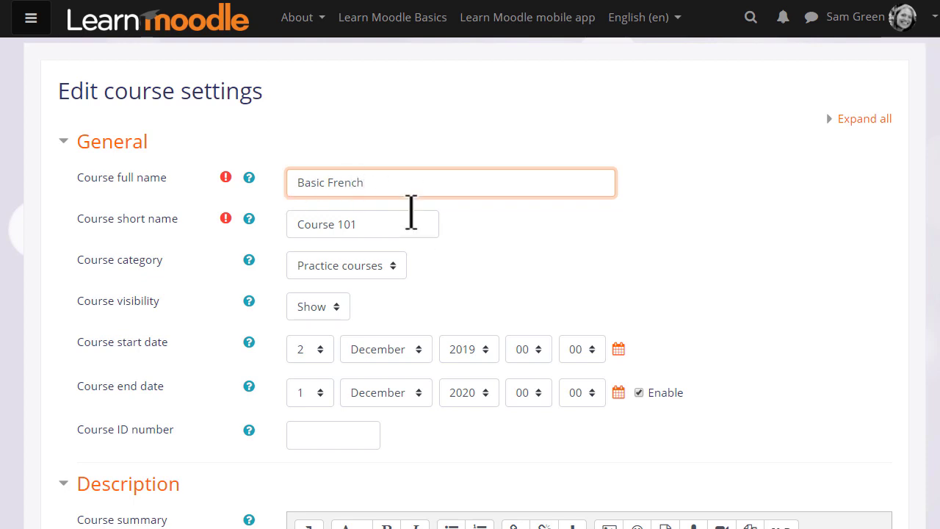
pyautogui.write('French')
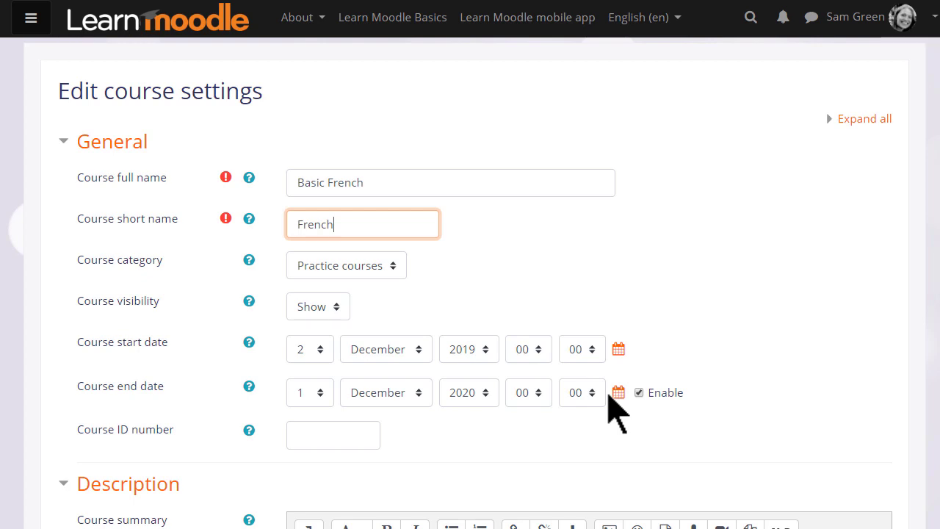
# Enter the summary 'A course for beginners learning French' and add the French flag course image
pyautogui.scroll(-3)
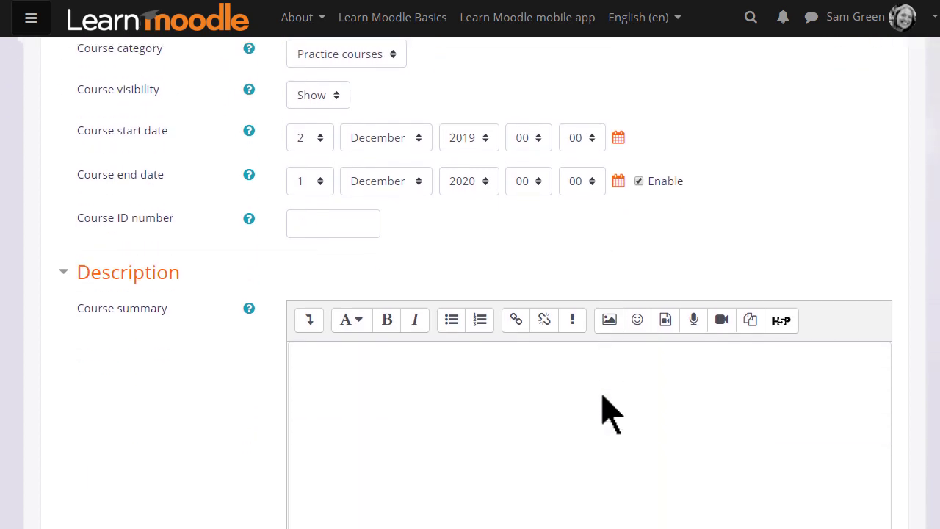
pyautogui.write('A course for beginners learning French')
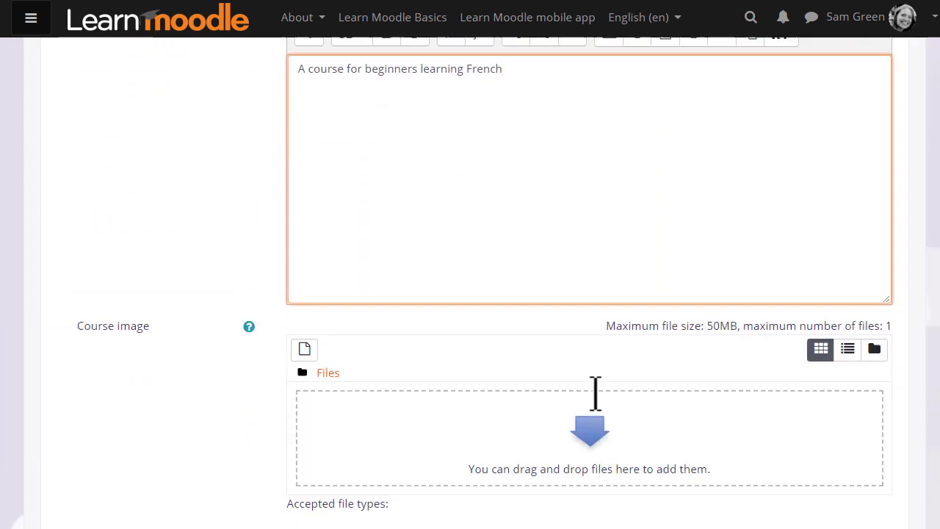
pyautogui.scroll(-3)
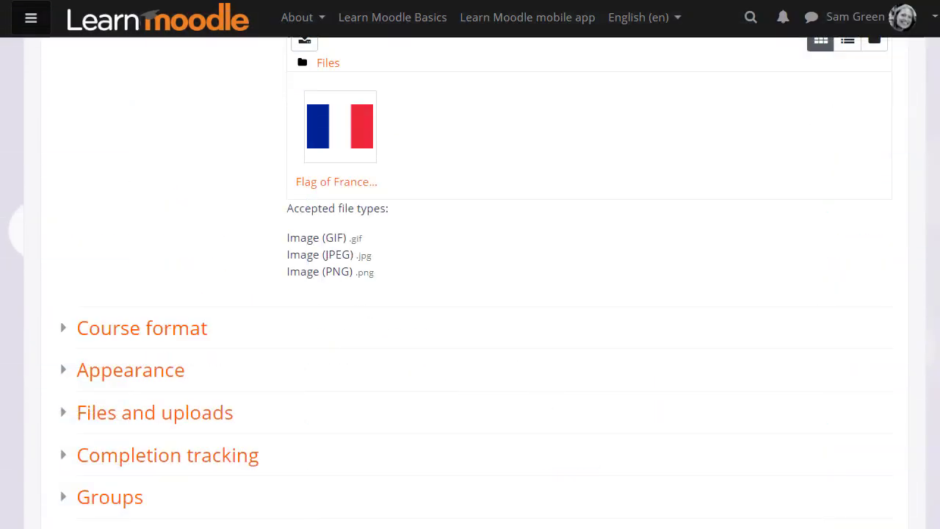
pyautogui.scroll(-3)
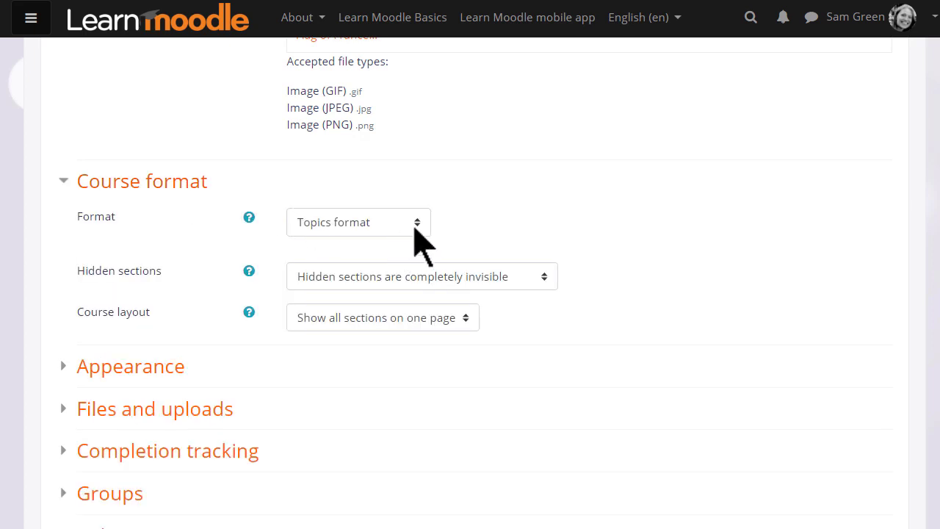
# Keep the Topics format and set the course layout to 'Show one section per page'
pyautogui.click(358, 222)
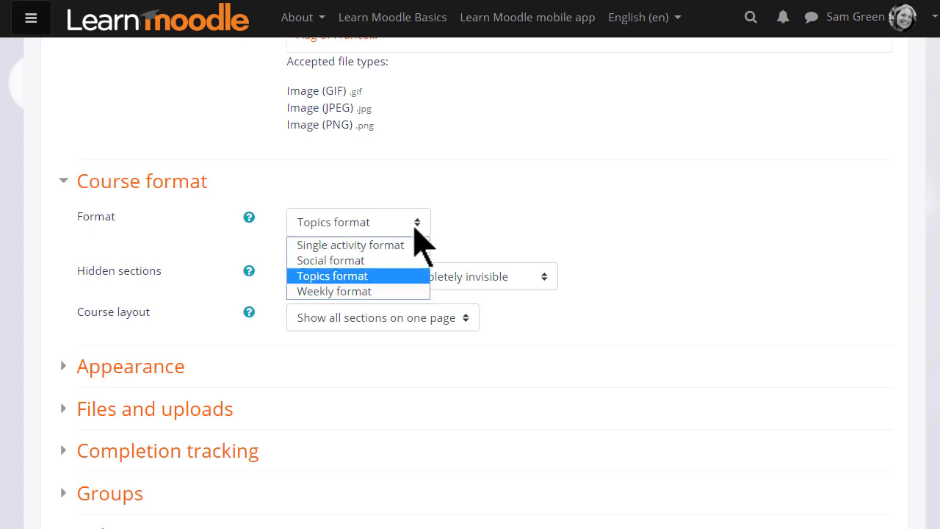
pyautogui.moveTo(378, 290)
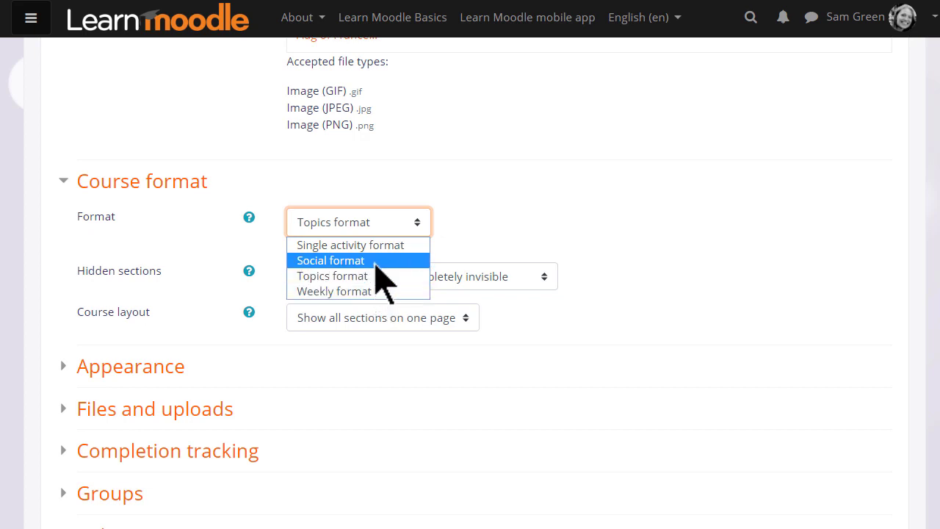
pyautogui.moveTo(387, 275)
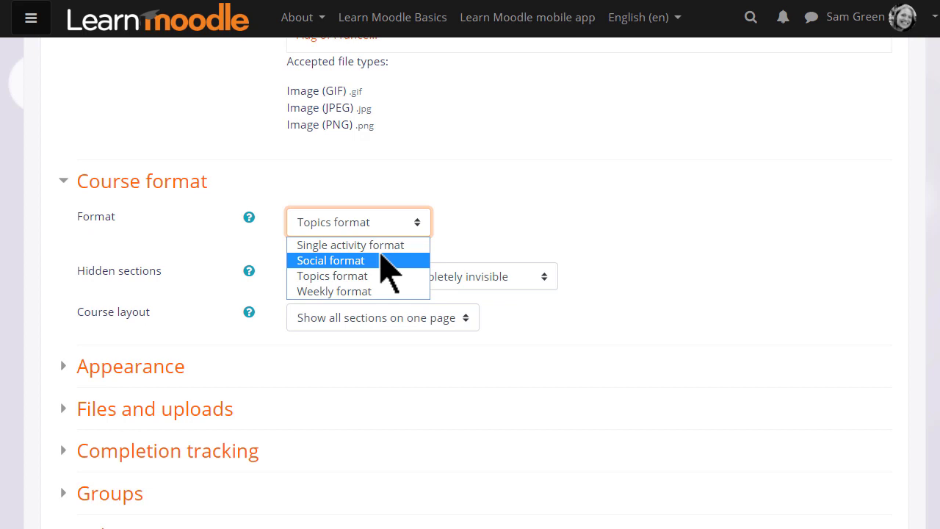
pyautogui.moveTo(382, 257)
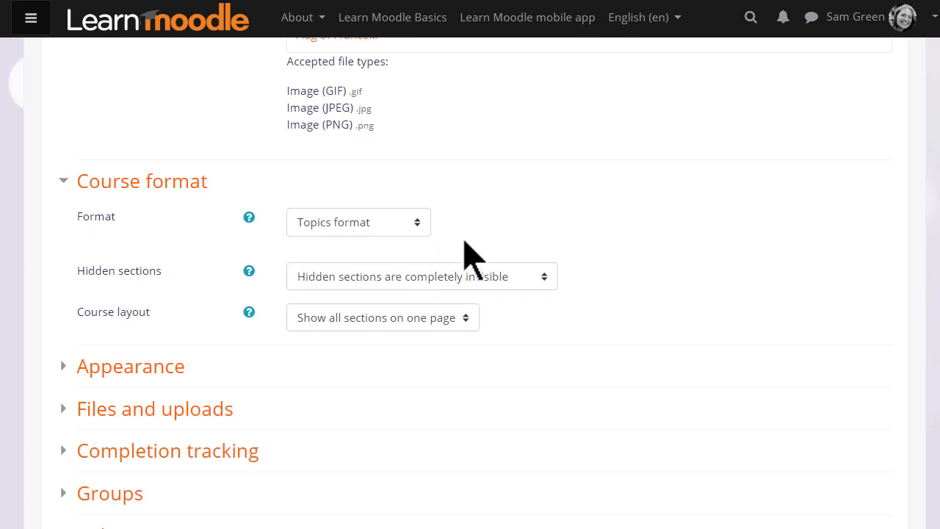
pyautogui.click(382, 318)
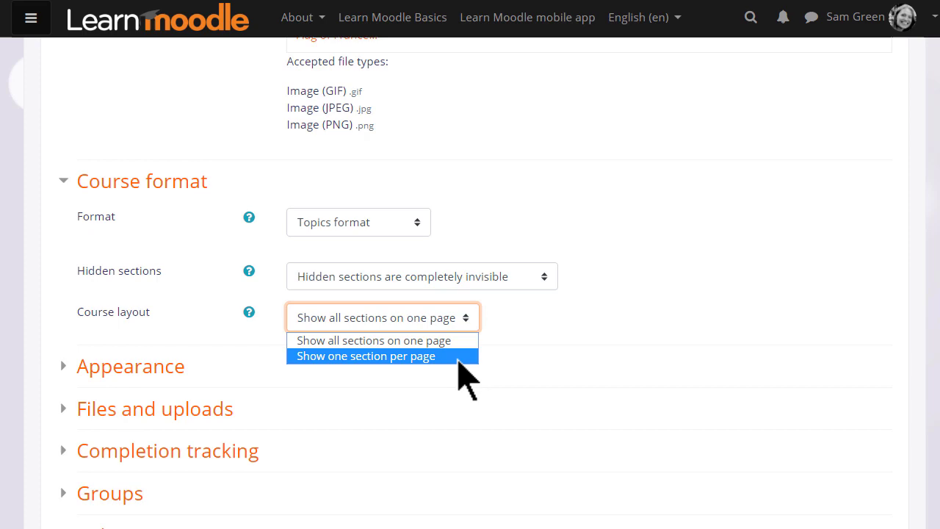
pyautogui.click(366, 356)
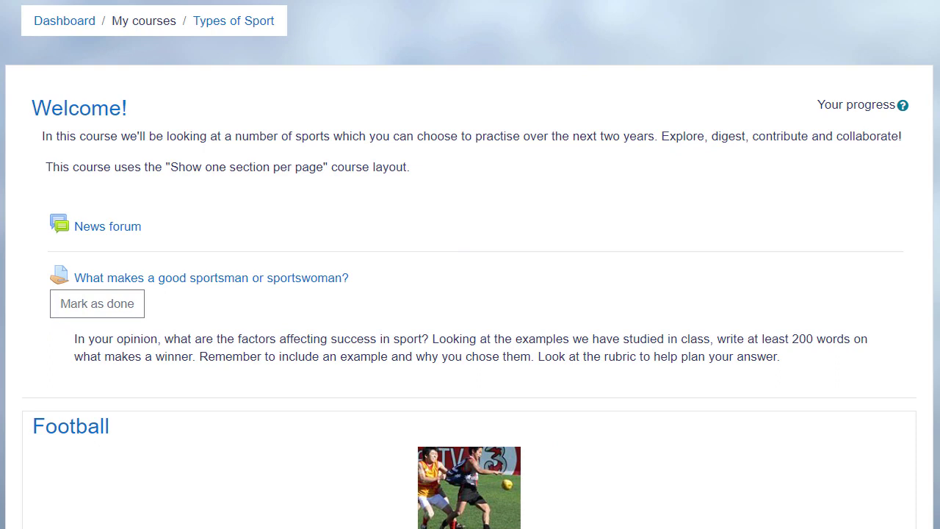
# Browse the sports course, open the Tennis topic page, then return to the settings form
pyautogui.scroll(-3)
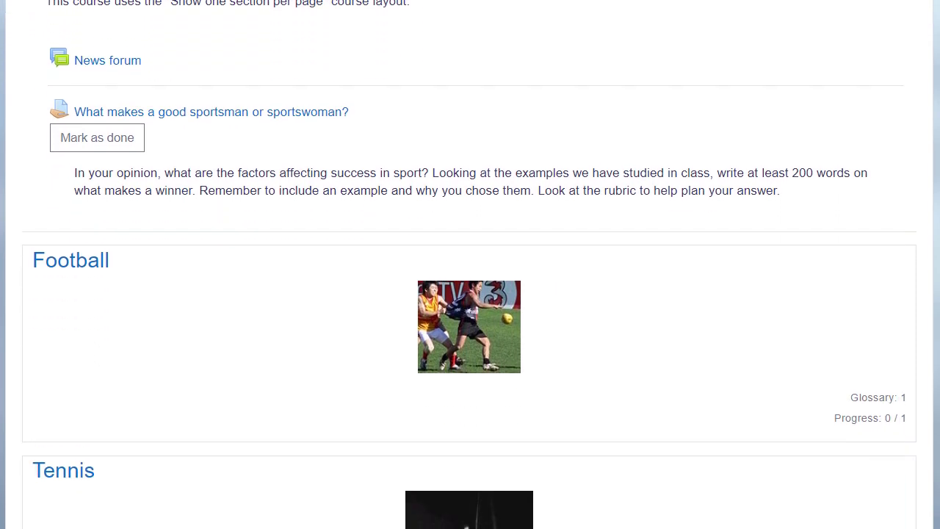
pyautogui.scroll(-3)
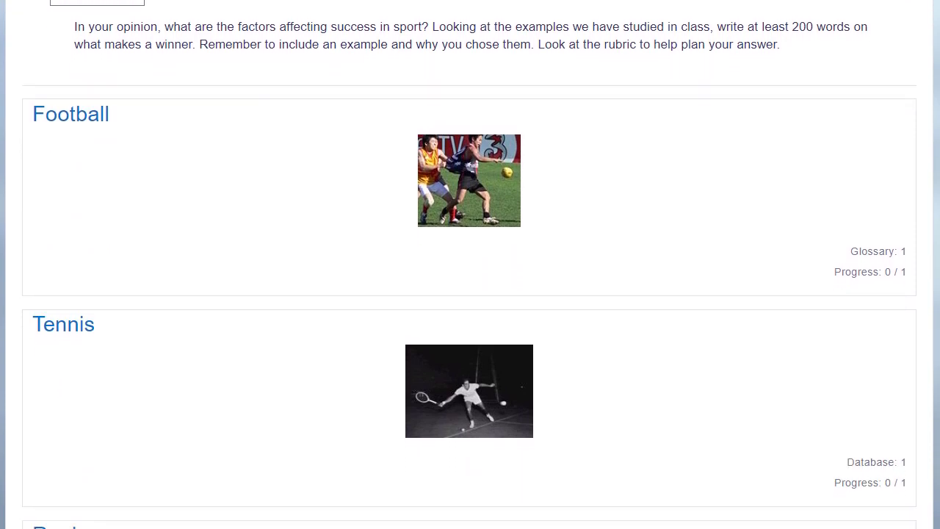
pyautogui.scroll(-3)
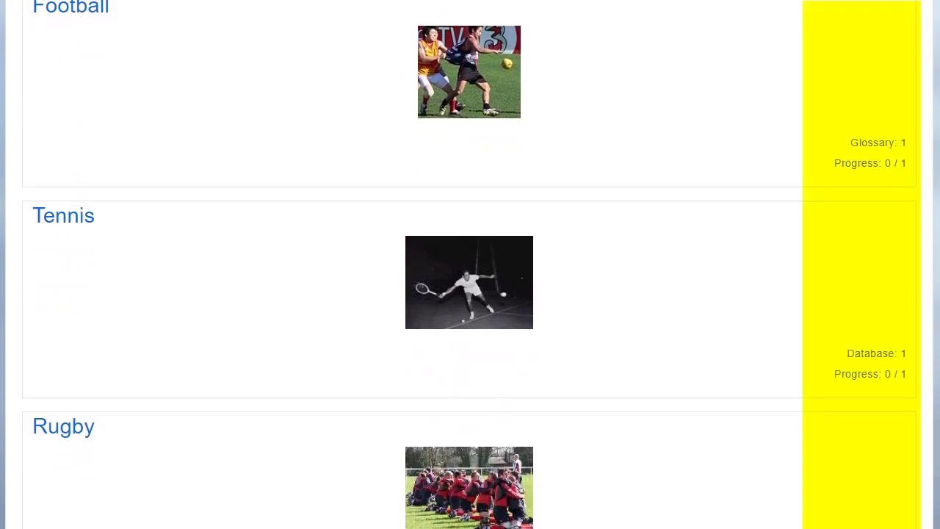
pyautogui.scroll(-3)
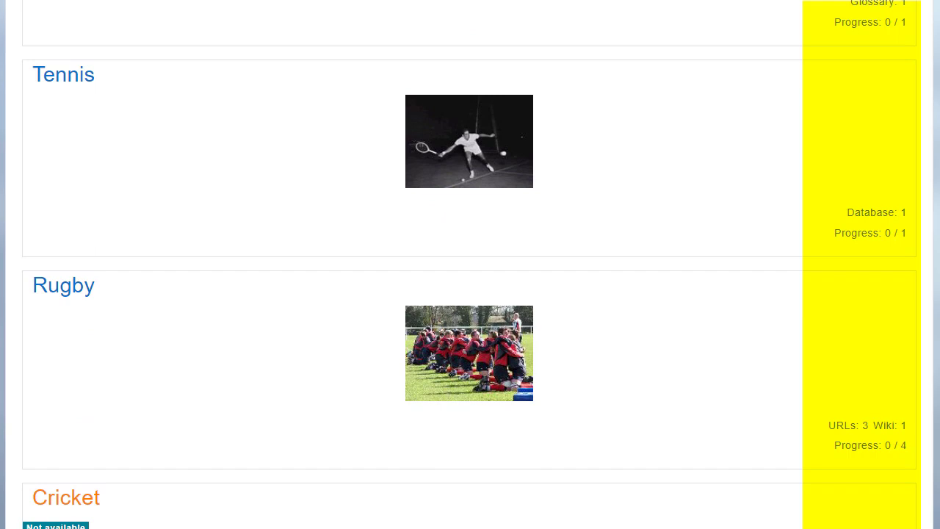
pyautogui.scroll(-3)
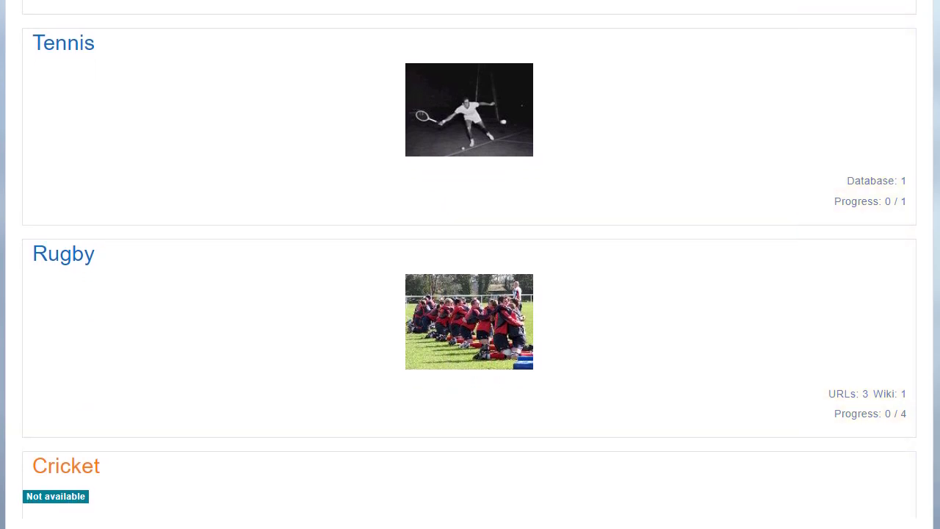
pyautogui.moveTo(75, 42)
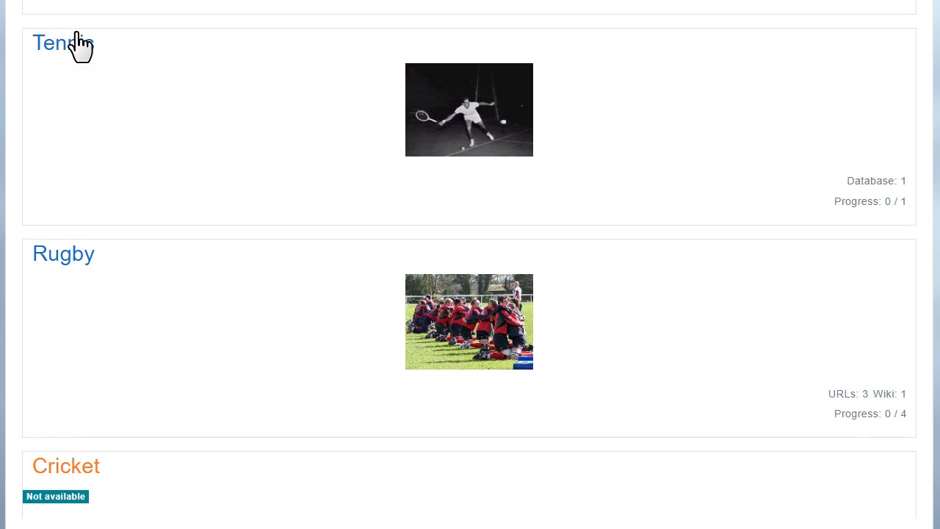
pyautogui.moveTo(77, 45)
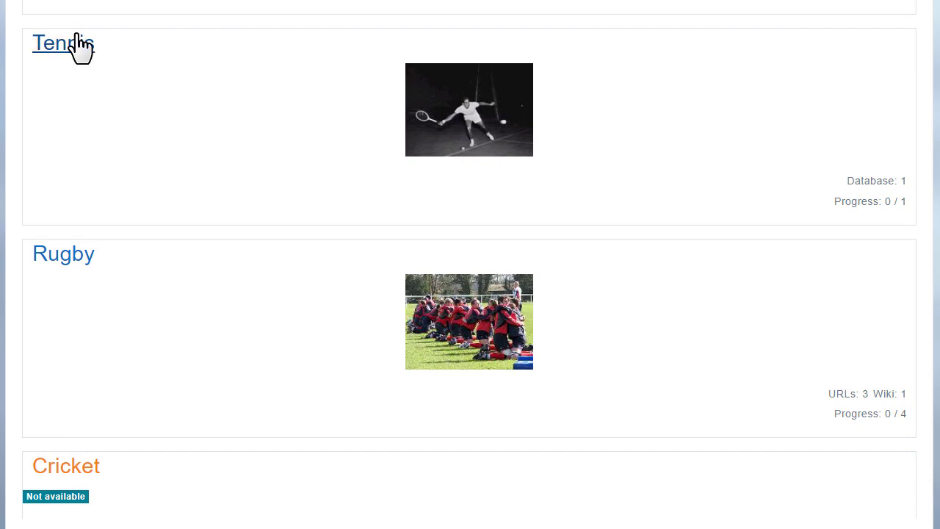
pyautogui.click(62, 43)
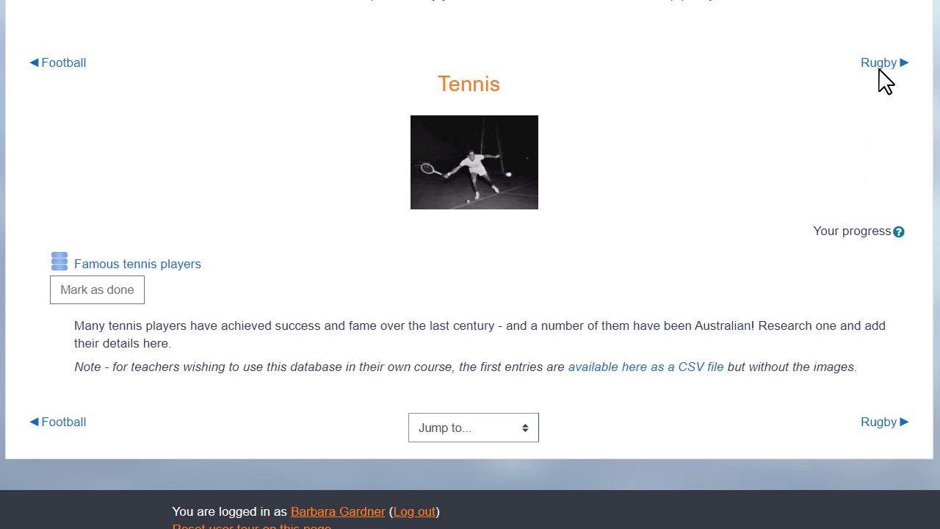
pyautogui.moveTo(863, 63)
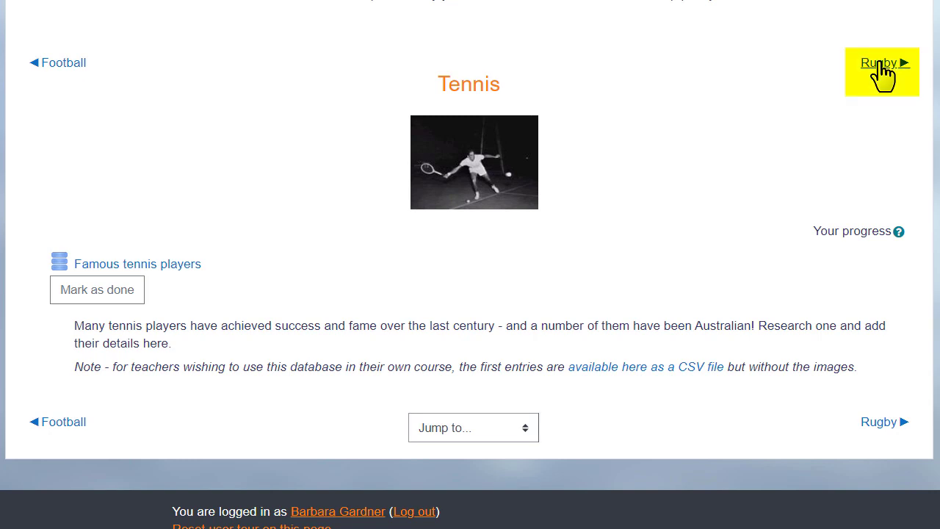
pyautogui.moveTo(63, 62)
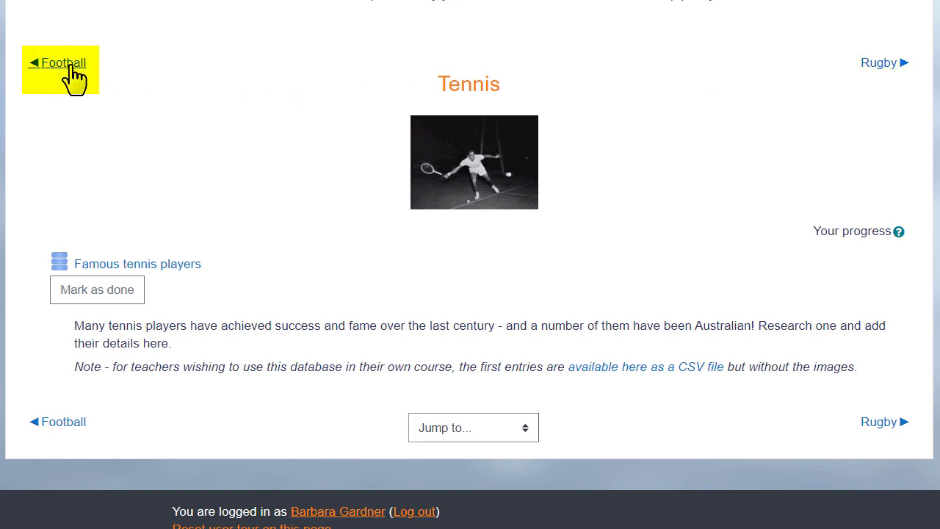
pyautogui.moveTo(525, 454)
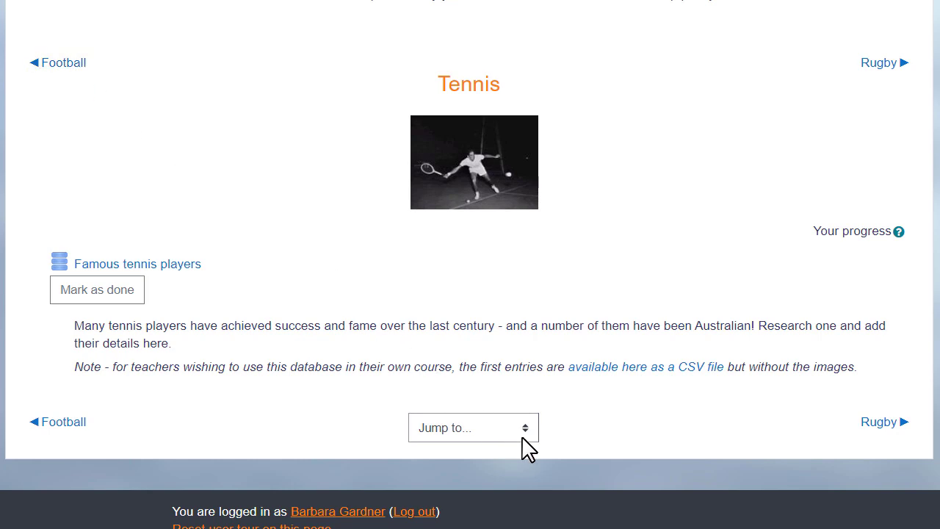
pyautogui.click(473, 427)
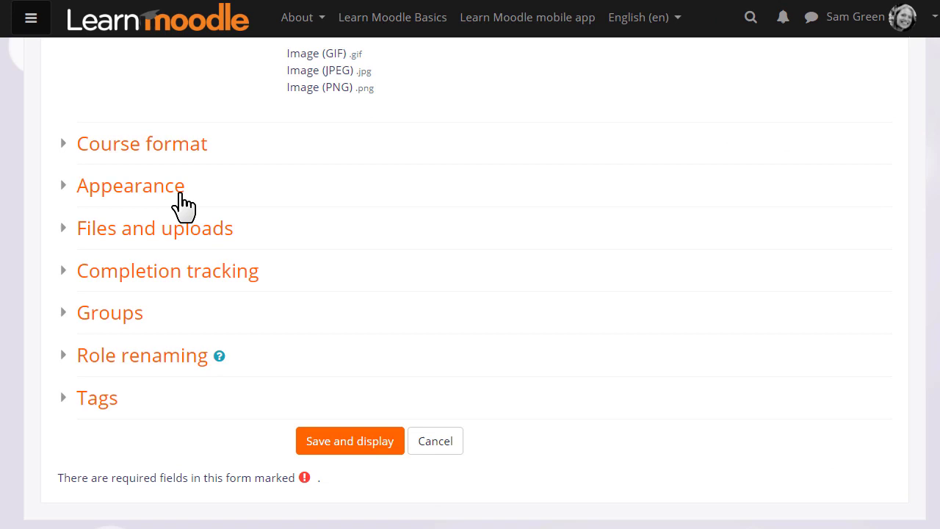
pyautogui.click(130, 185)
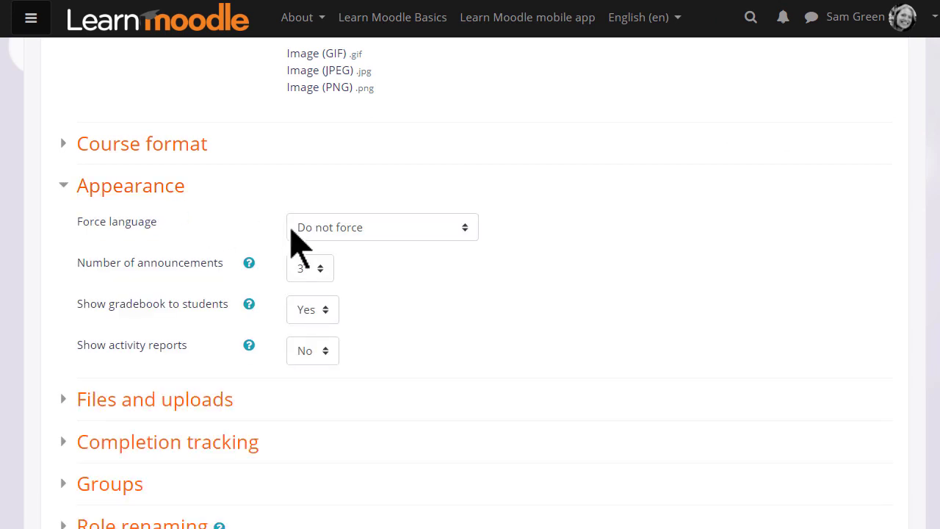
pyautogui.click(309, 268)
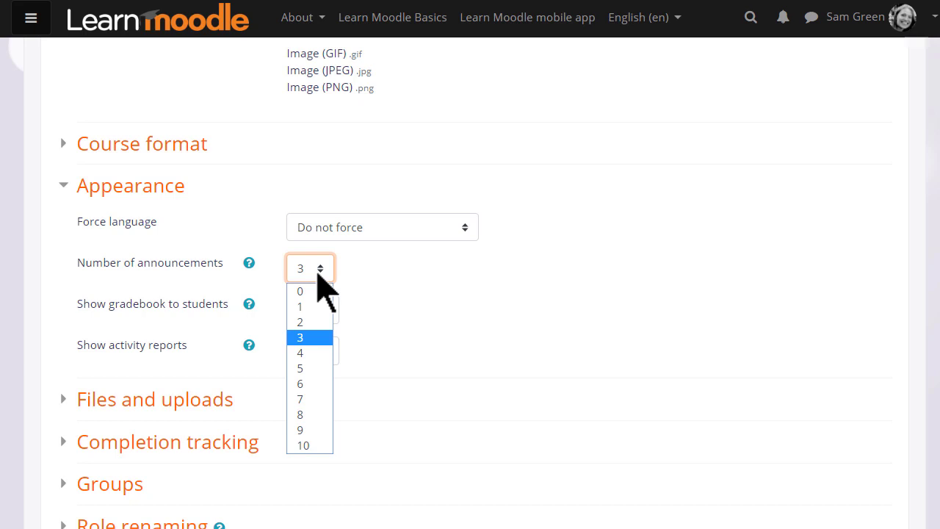
pyautogui.click(300, 336)
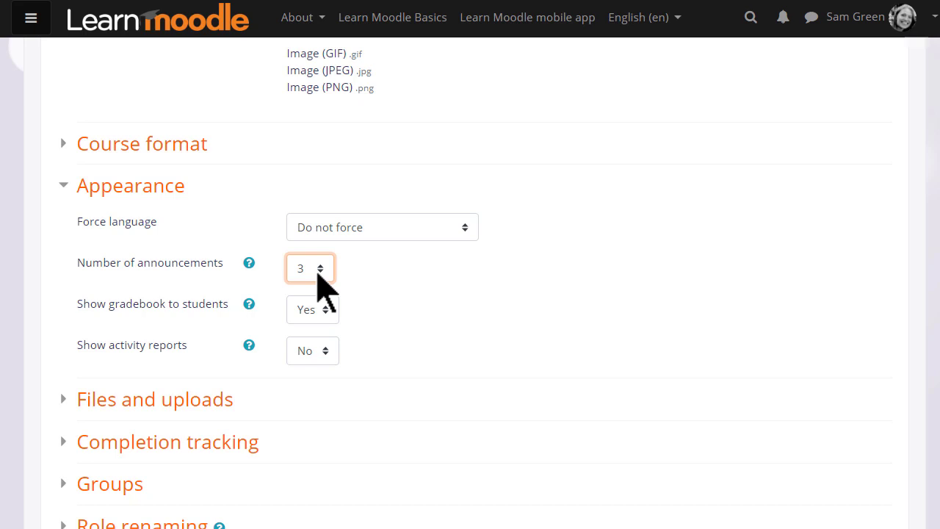
pyautogui.click(131, 185)
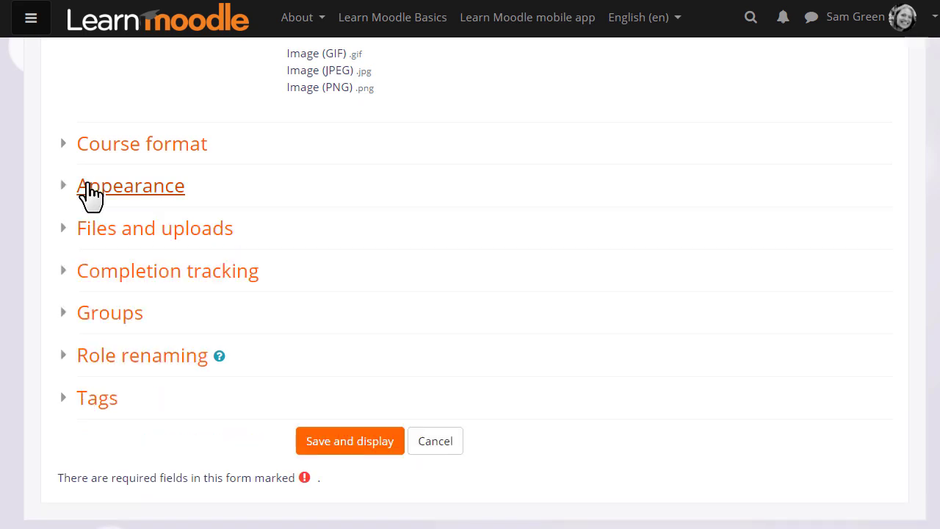
pyautogui.moveTo(92, 239)
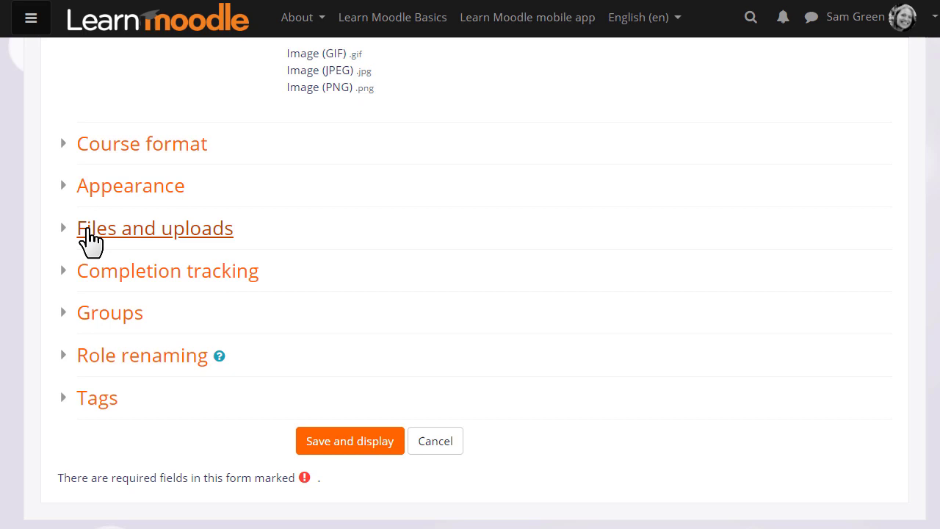
pyautogui.moveTo(110, 307)
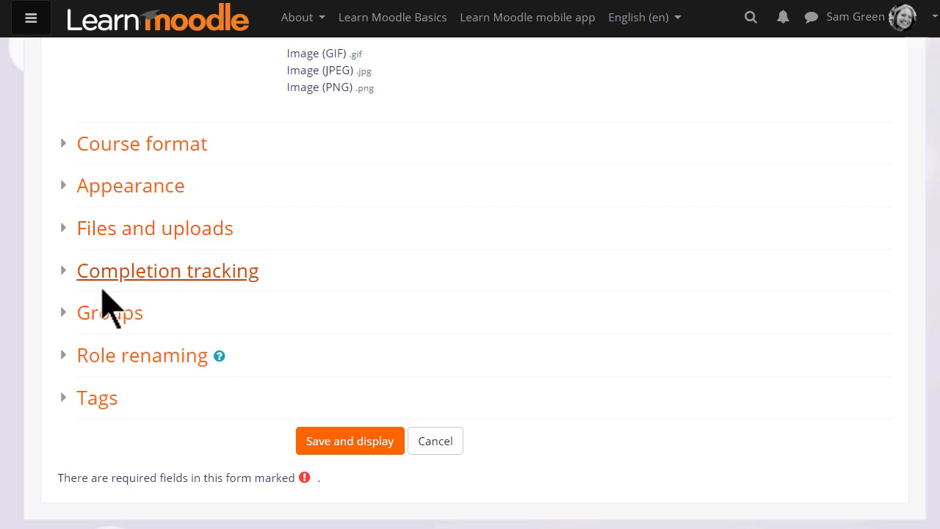
pyautogui.moveTo(121, 372)
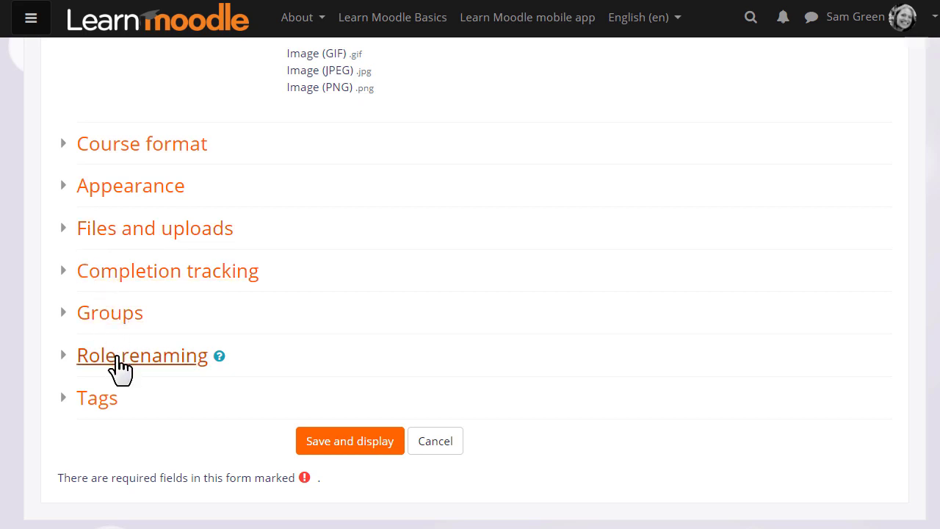
pyautogui.scroll(-3)
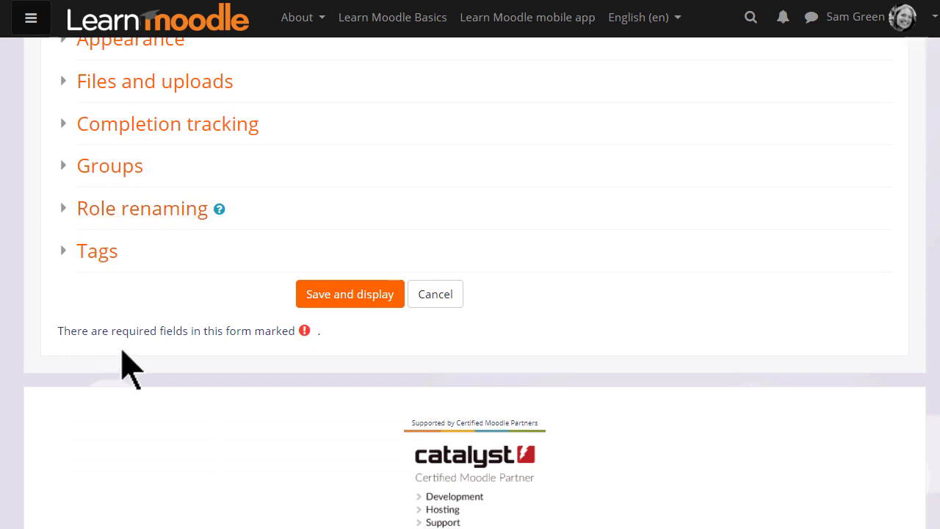
pyautogui.moveTo(180, 227)
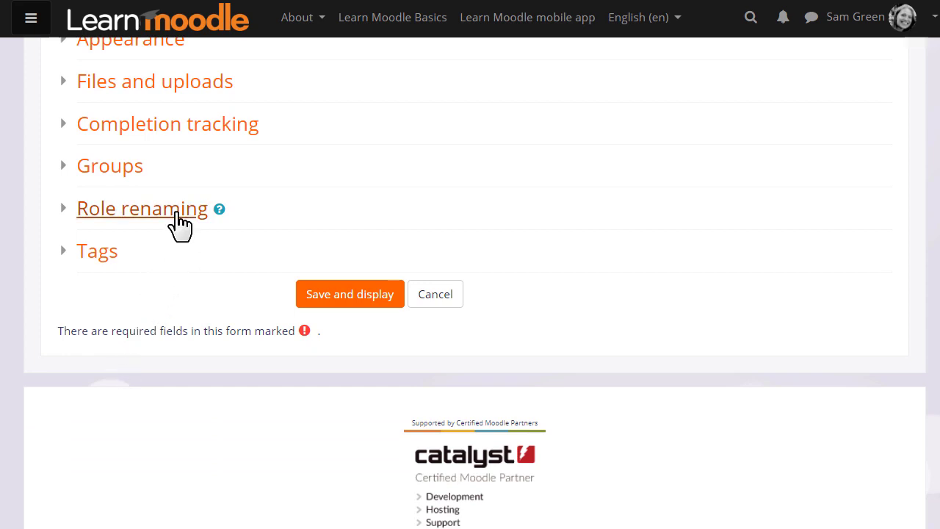
# Under Role renaming, enter 'Learner' as this course's word for Student
pyautogui.click(142, 208)
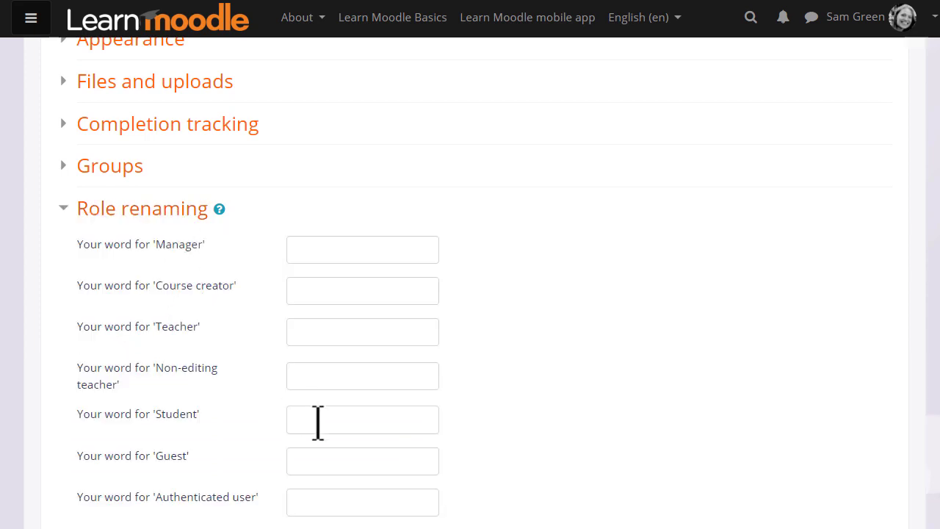
pyautogui.write('Learner')
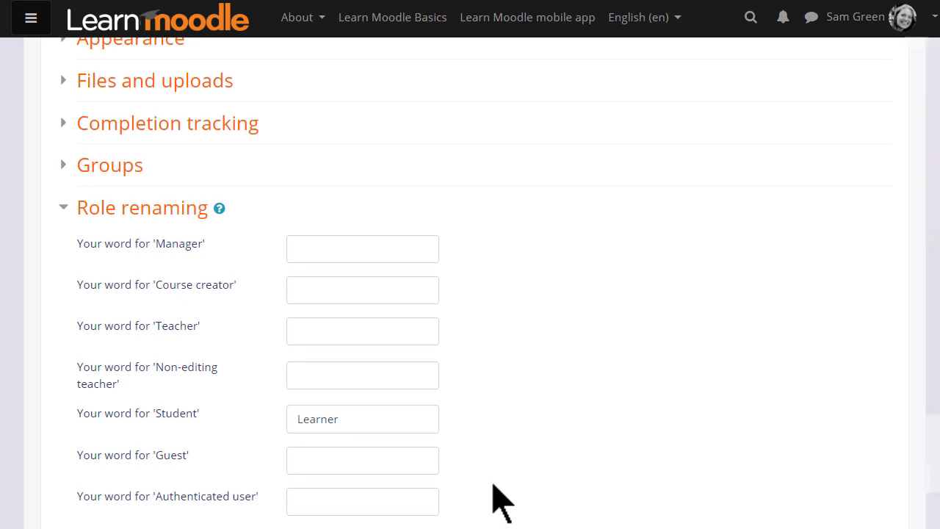
pyautogui.scroll(-3)
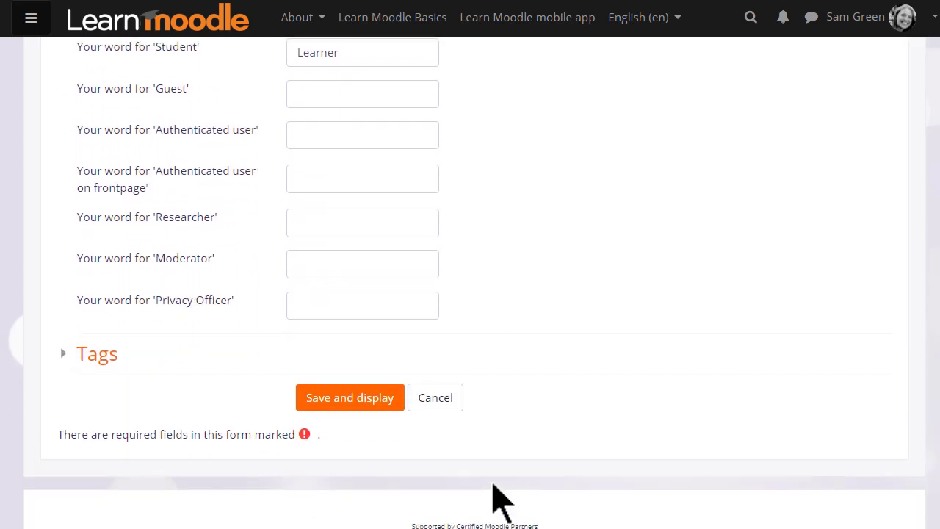
# Expand and collapse the Tags settings, then save and display the Basic French course
pyautogui.click(97, 353)
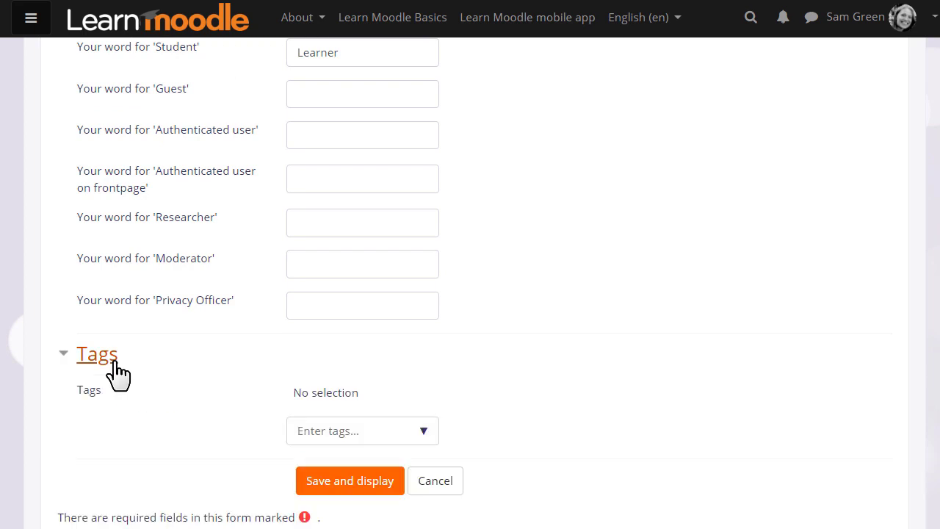
pyautogui.click(97, 354)
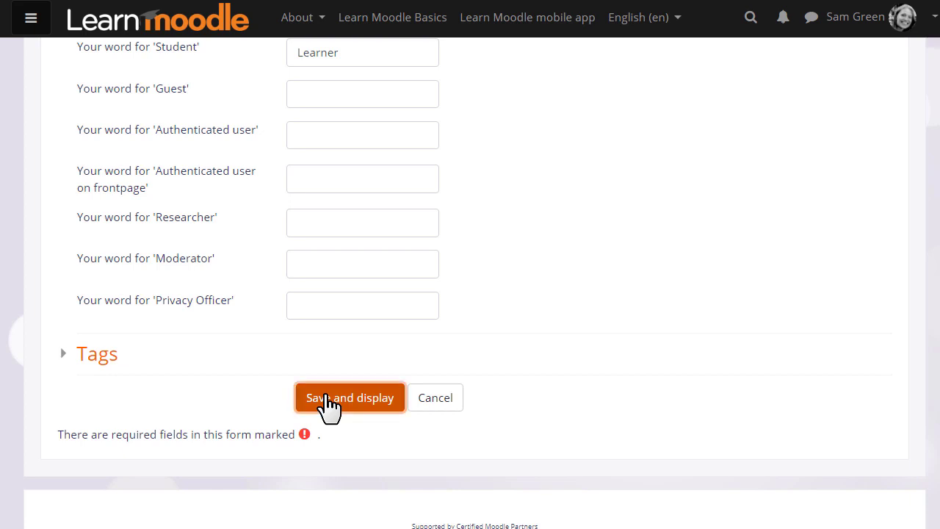
pyautogui.click(350, 397)
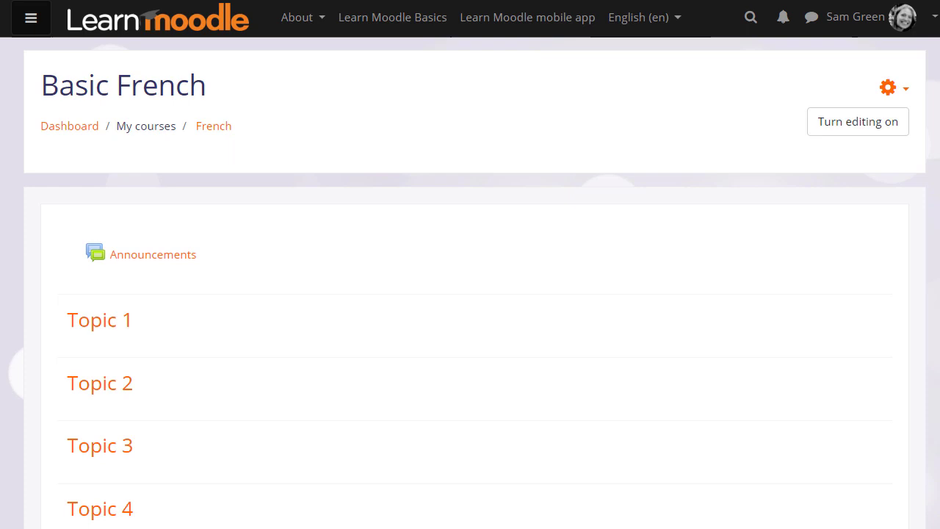